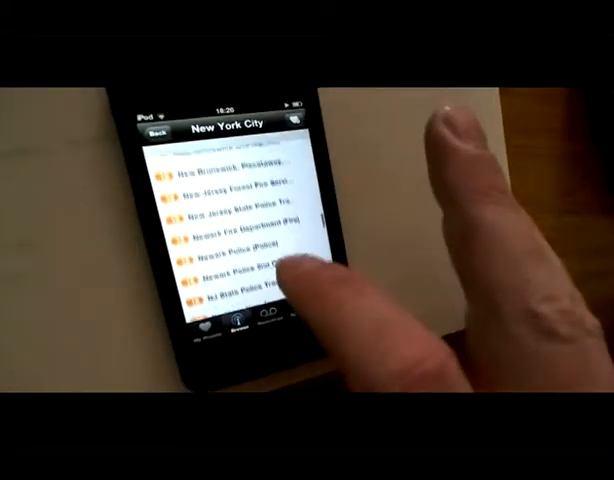
Scroll the New York City feed list down past the New Jersey feeds to the NYPD entries
{"action": "scroll", "scroll_direction": "down", "scroll_amount": 3}
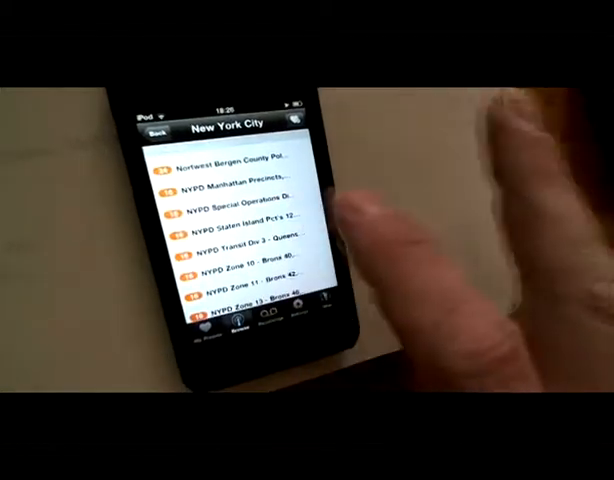
{"action": "left_click", "coordinate": [240, 207]}
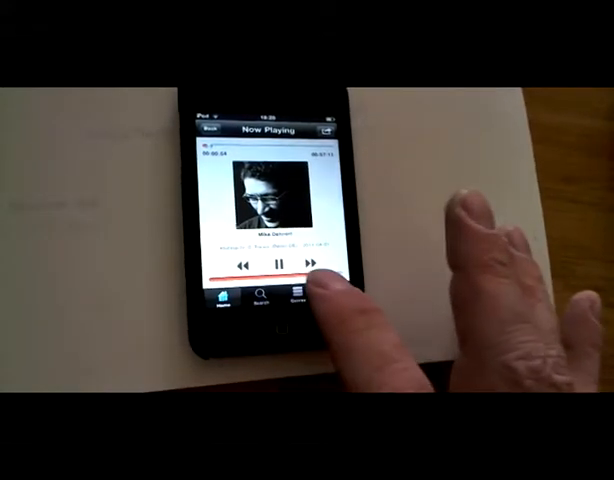
Switch Play.fm to its More menu listing Help, Rate, Feedback, Invite Friends and About
{"action": "left_click", "coordinate": [302, 296]}
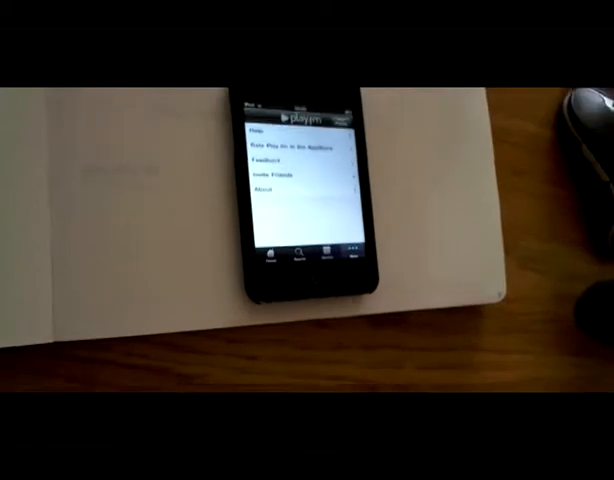